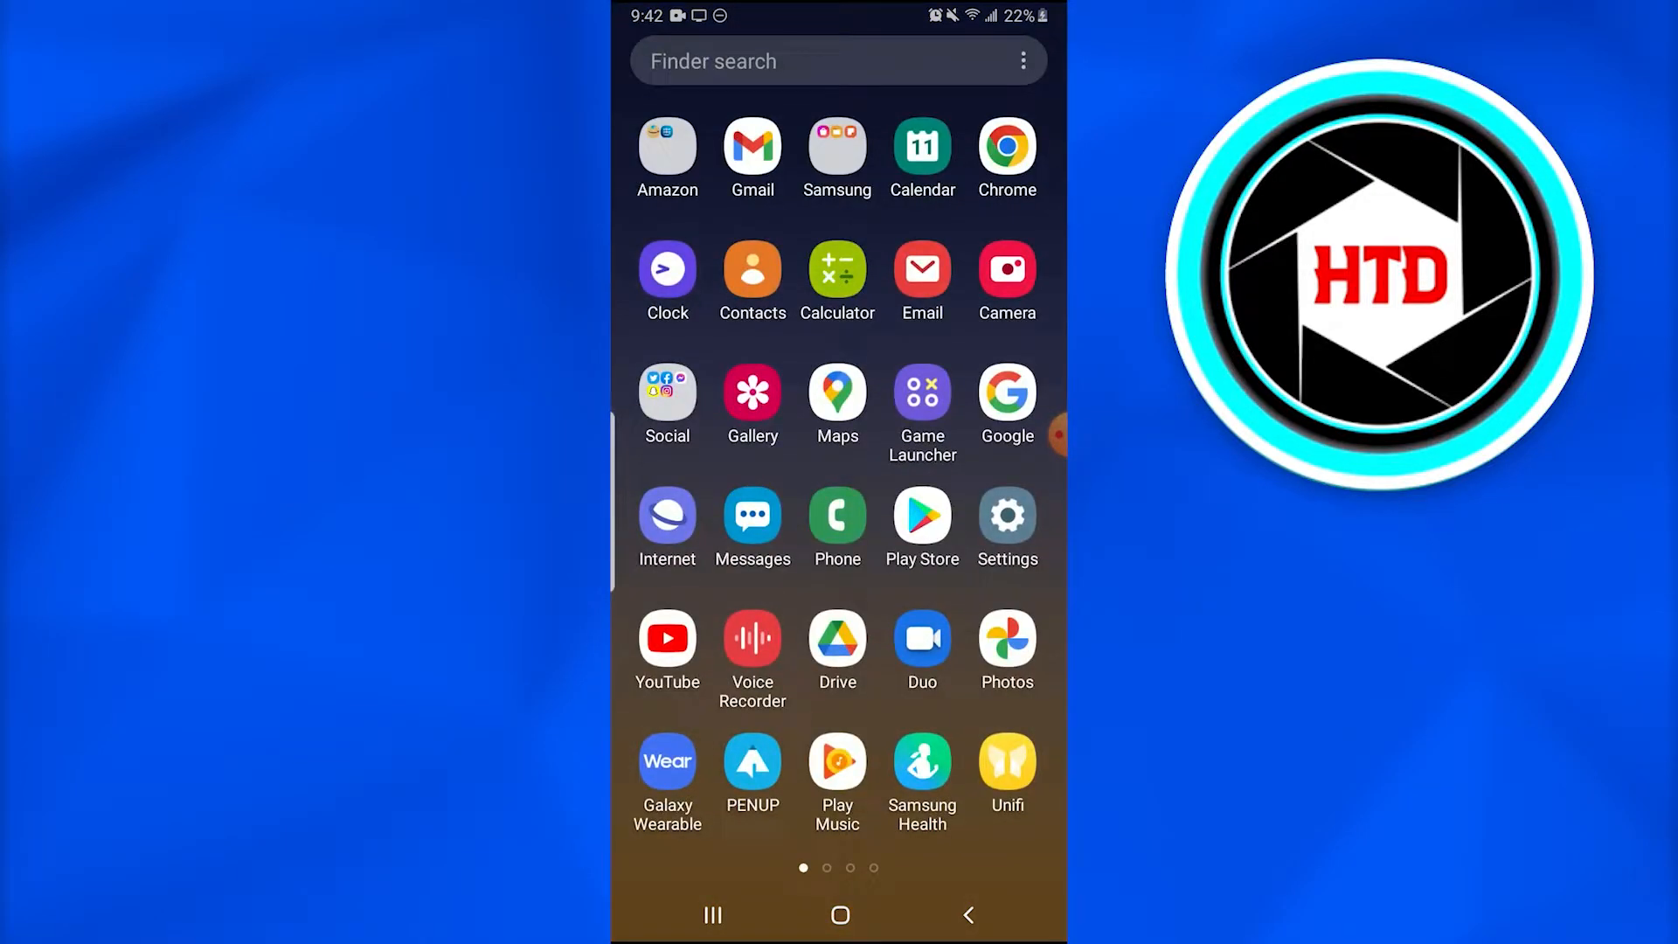
# - Launch the Gmail app from the app drawer to show the Primary inbox
pyautogui.click(752, 147)
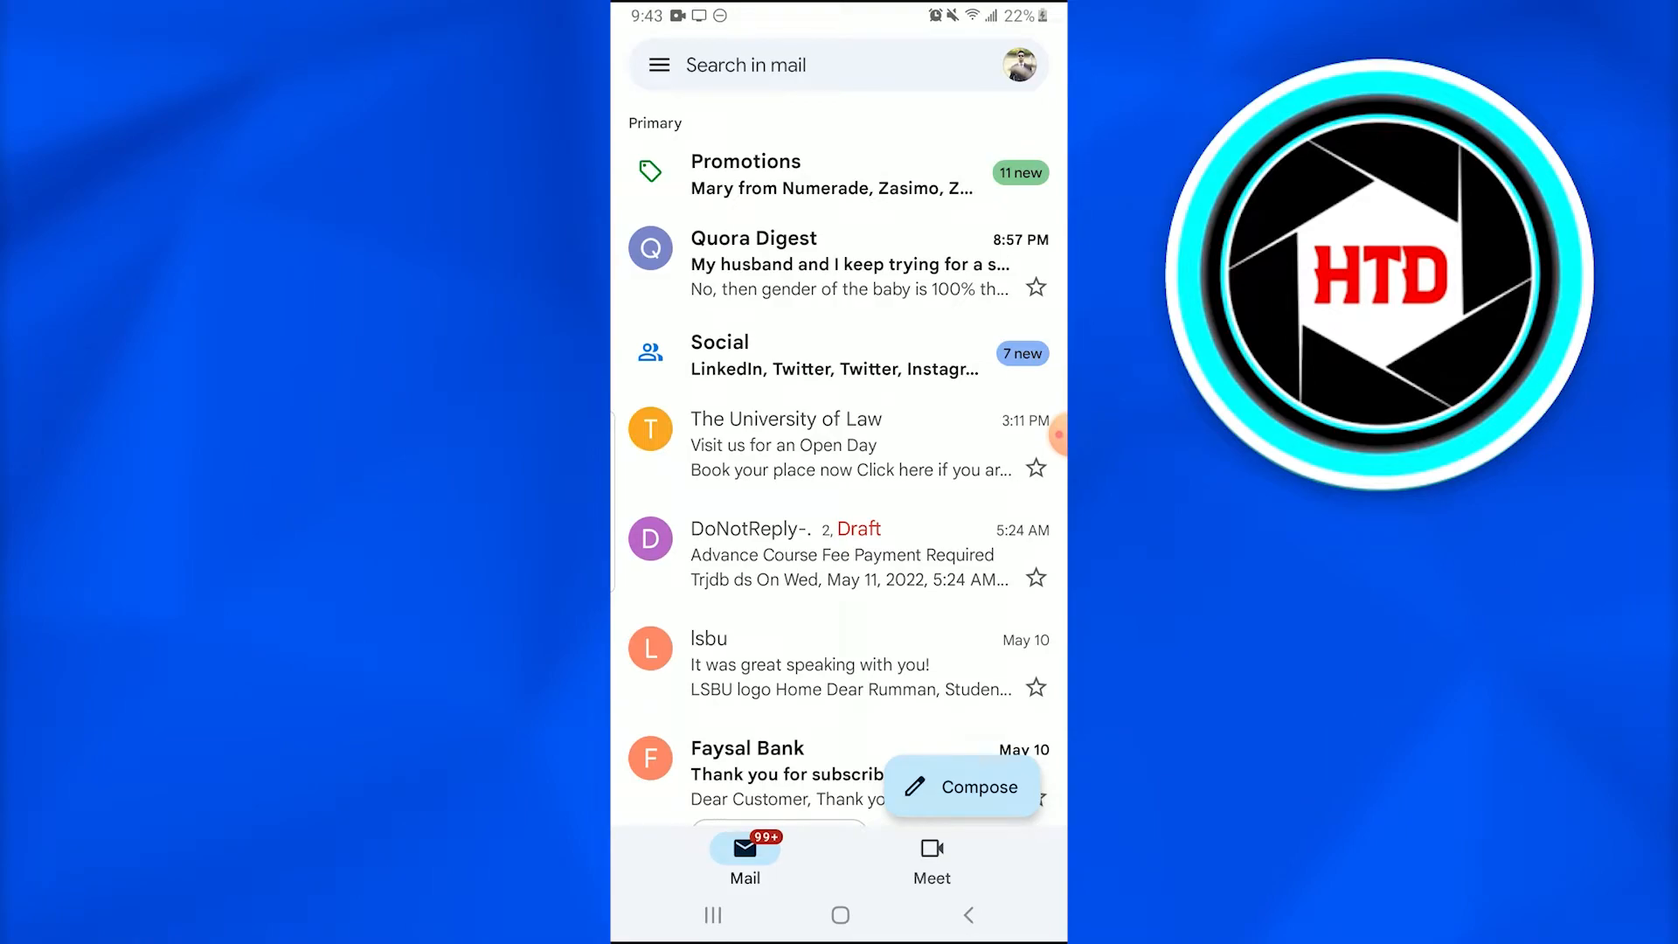
# - Open Manage your Google Account from the profile picture's account list
pyautogui.click(1020, 64)
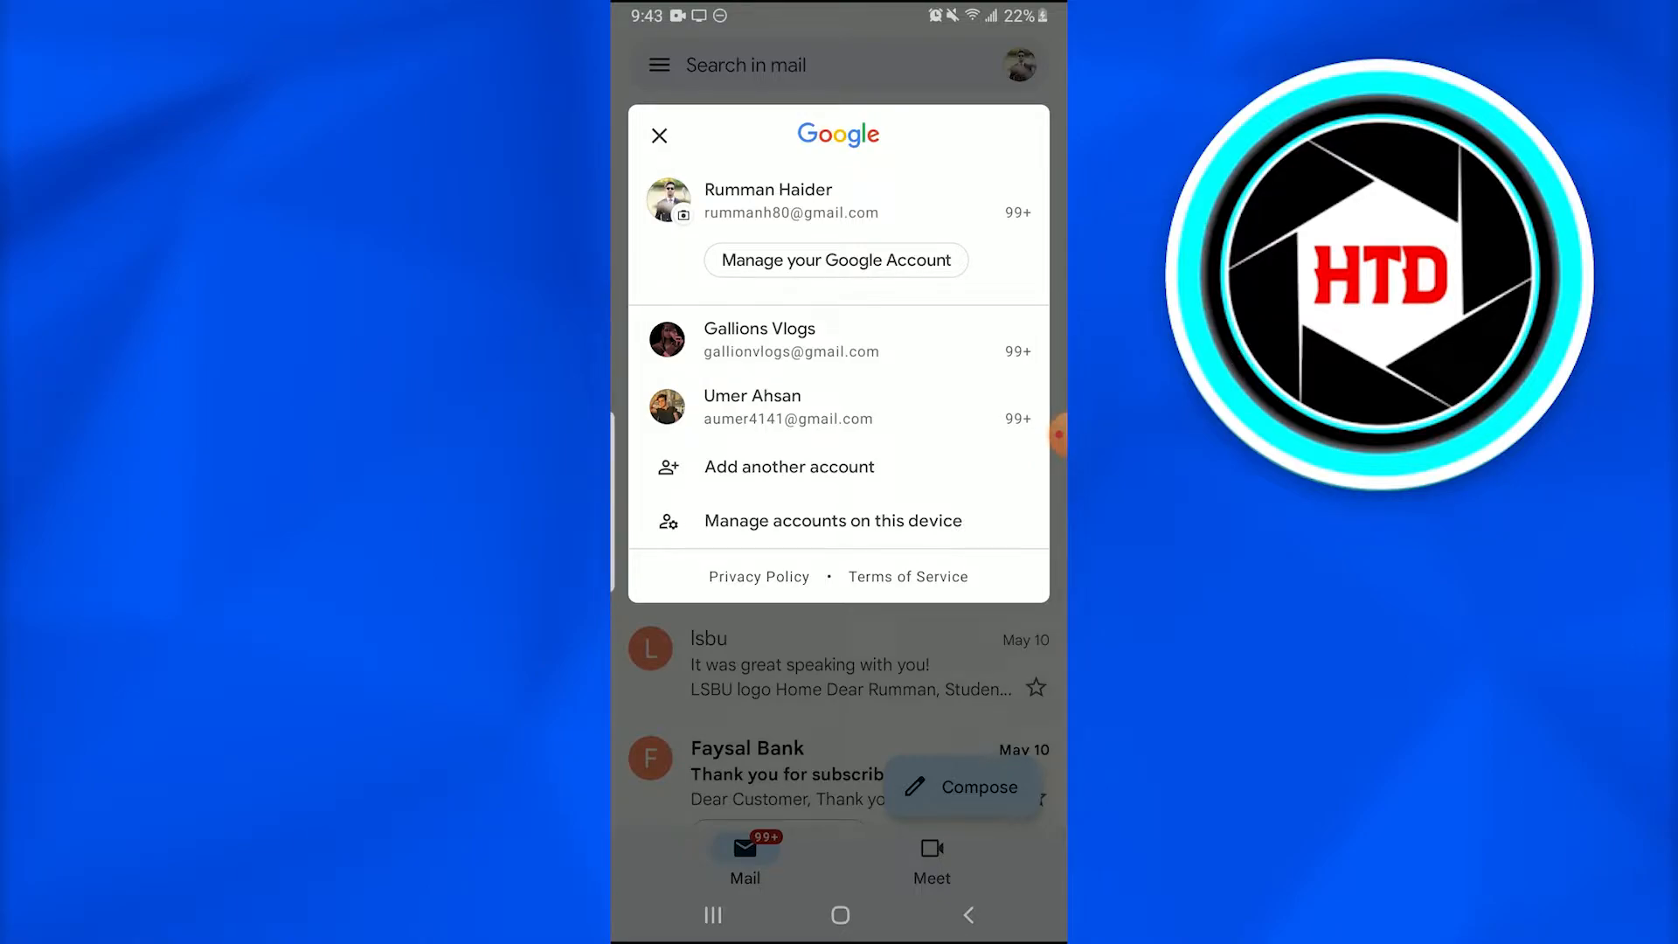
pyautogui.click(835, 260)
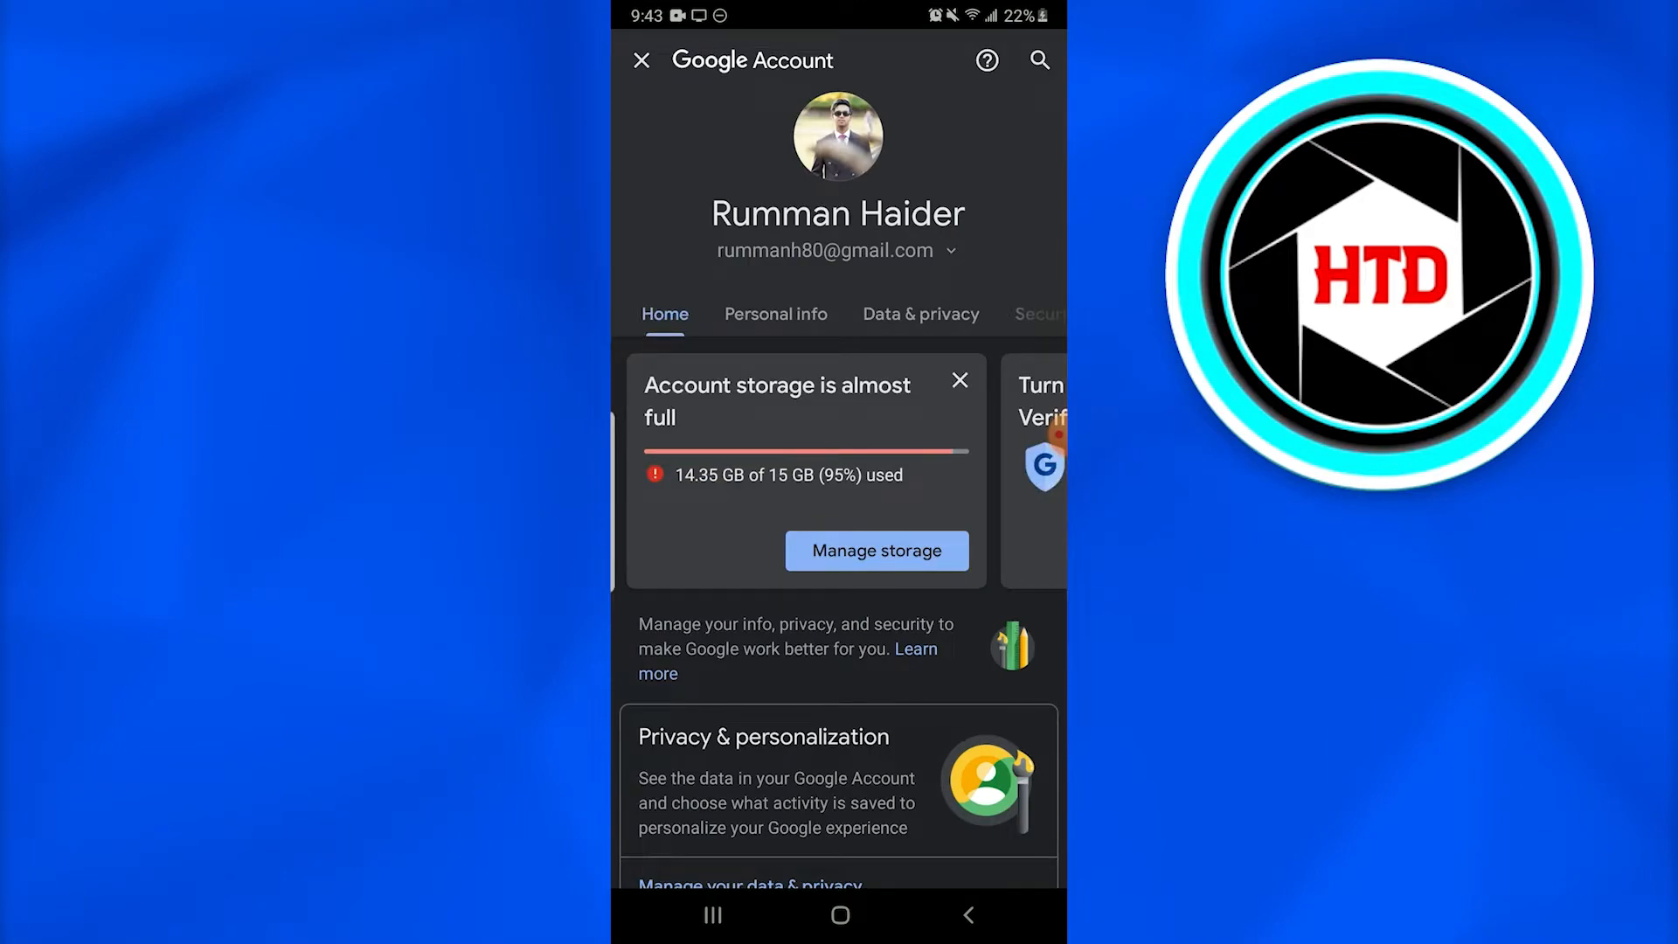
# - Go to Personal info and scroll down to the contact details
pyautogui.click(775, 314)
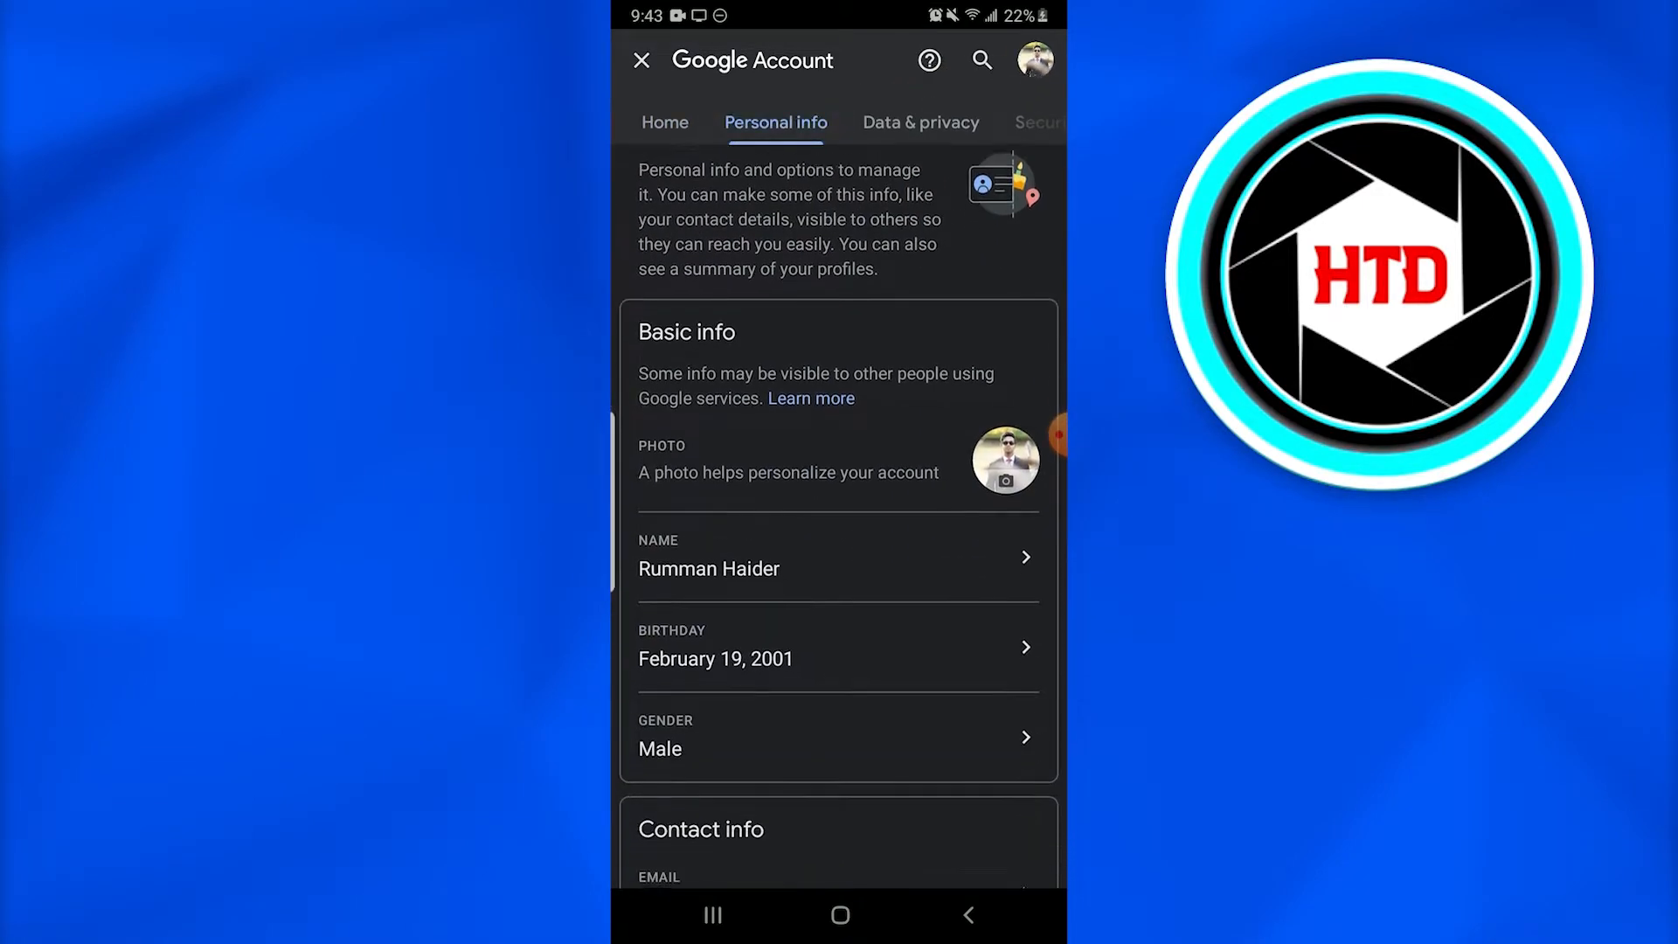
pyautogui.scroll(-3)
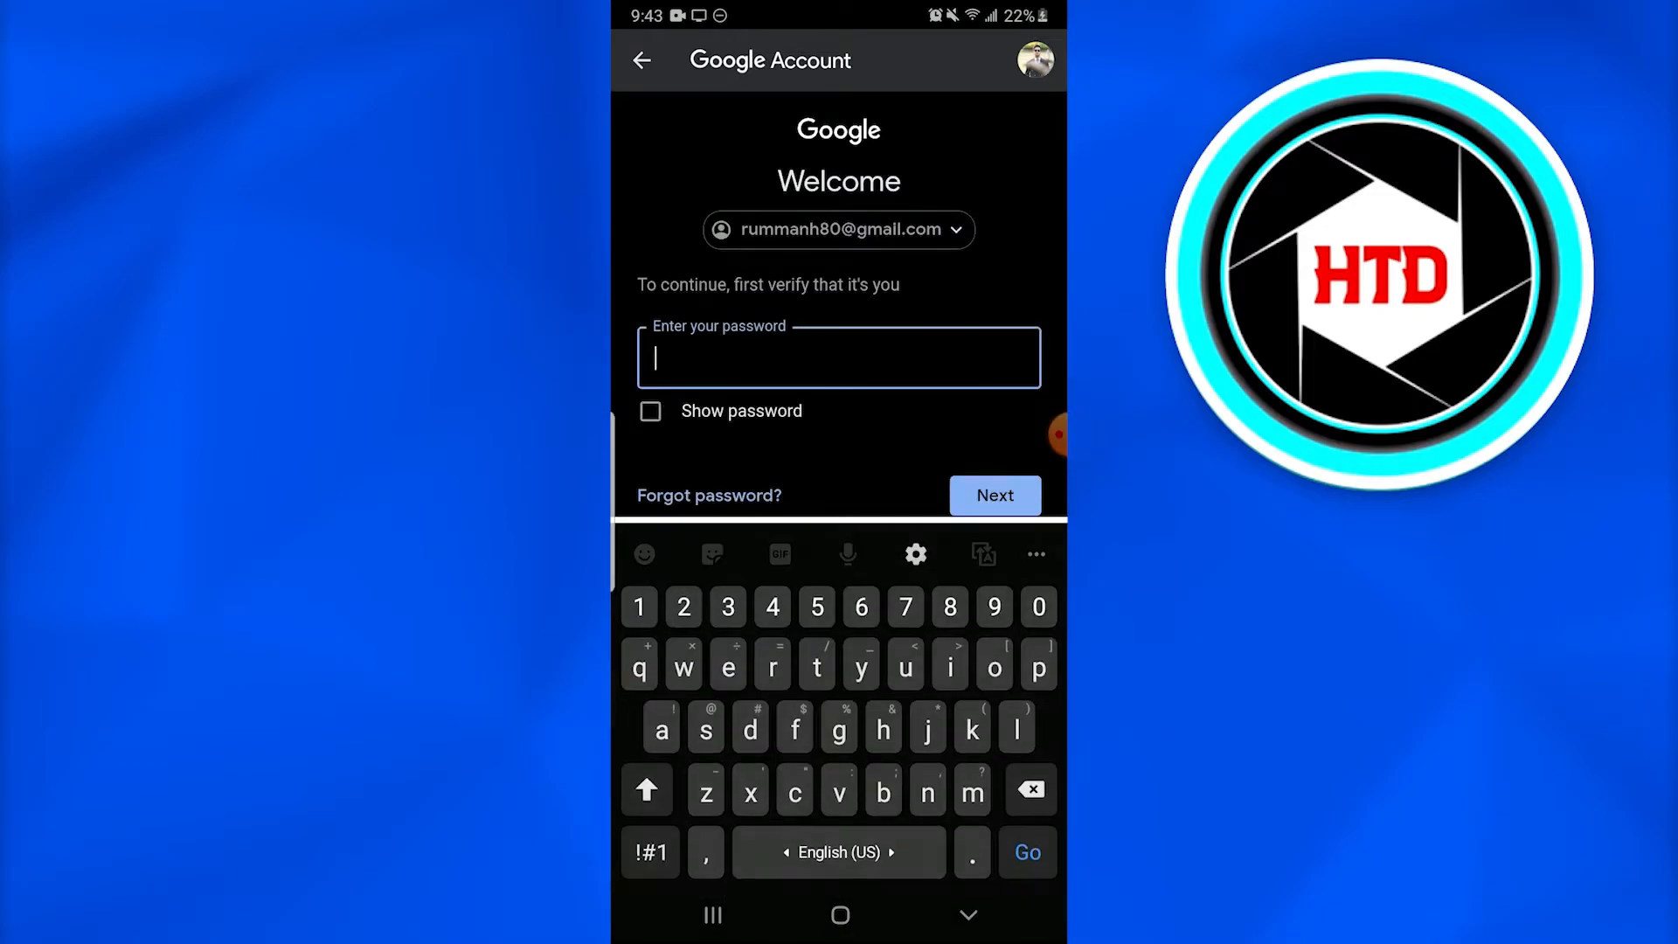
# - Enter the account password and submit it to reach the Phone number page
pyautogui.click(838, 357)
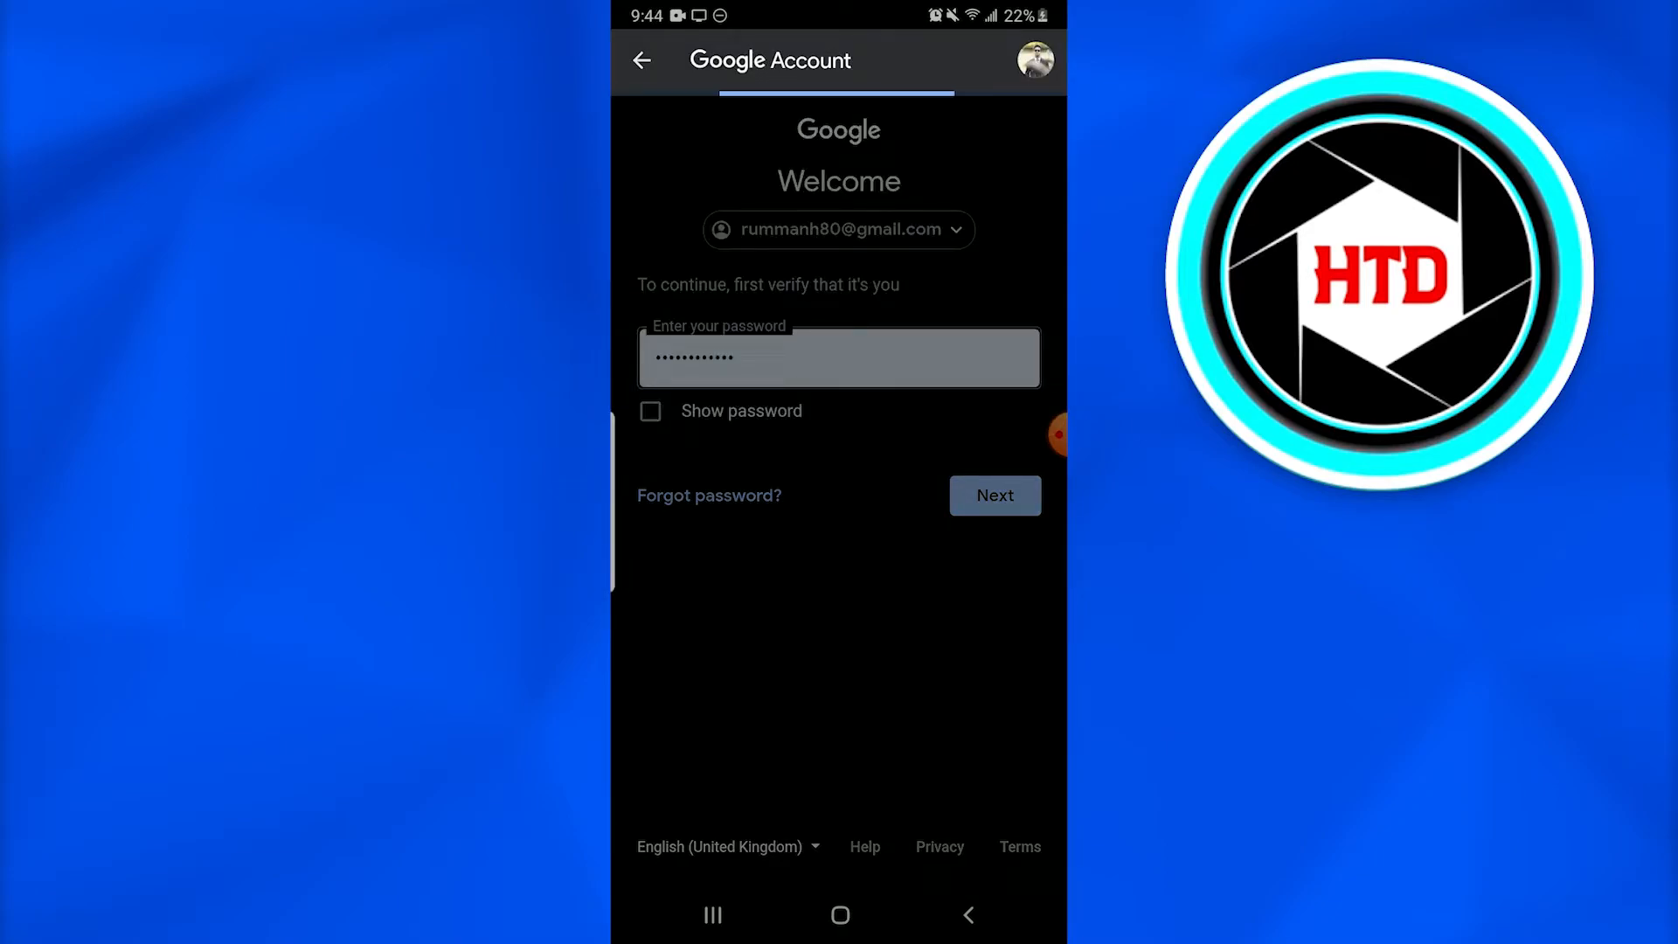
pyautogui.click(991, 494)
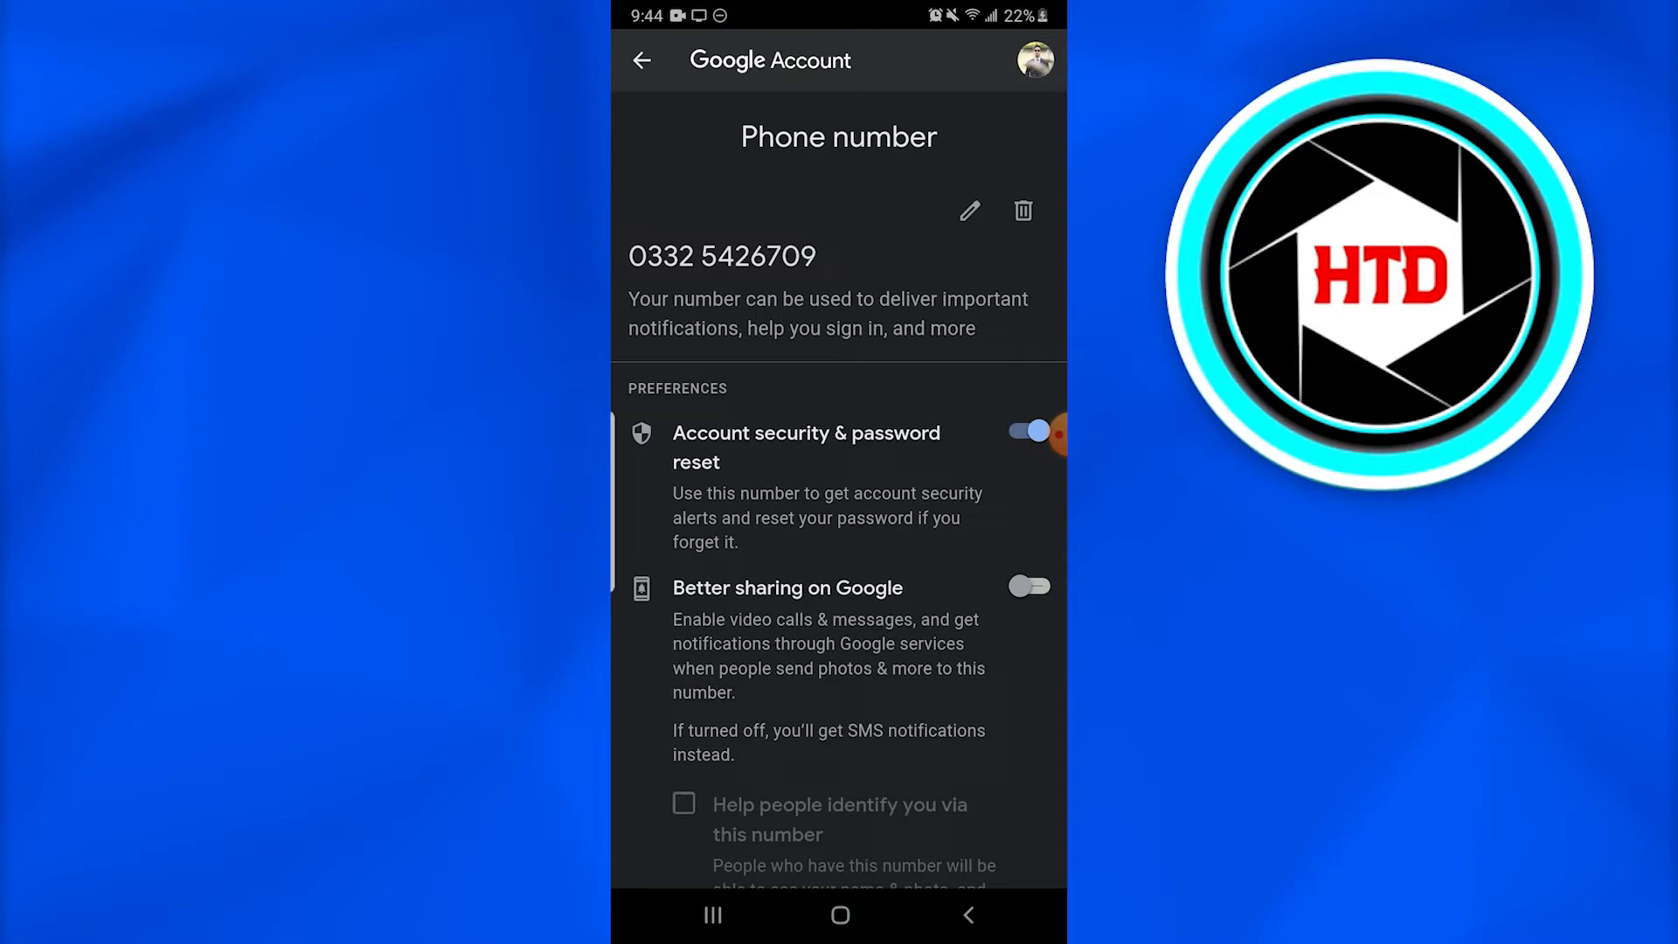
# - Open Update number, cancel without changes, and return to the Google Account home page
pyautogui.click(967, 210)
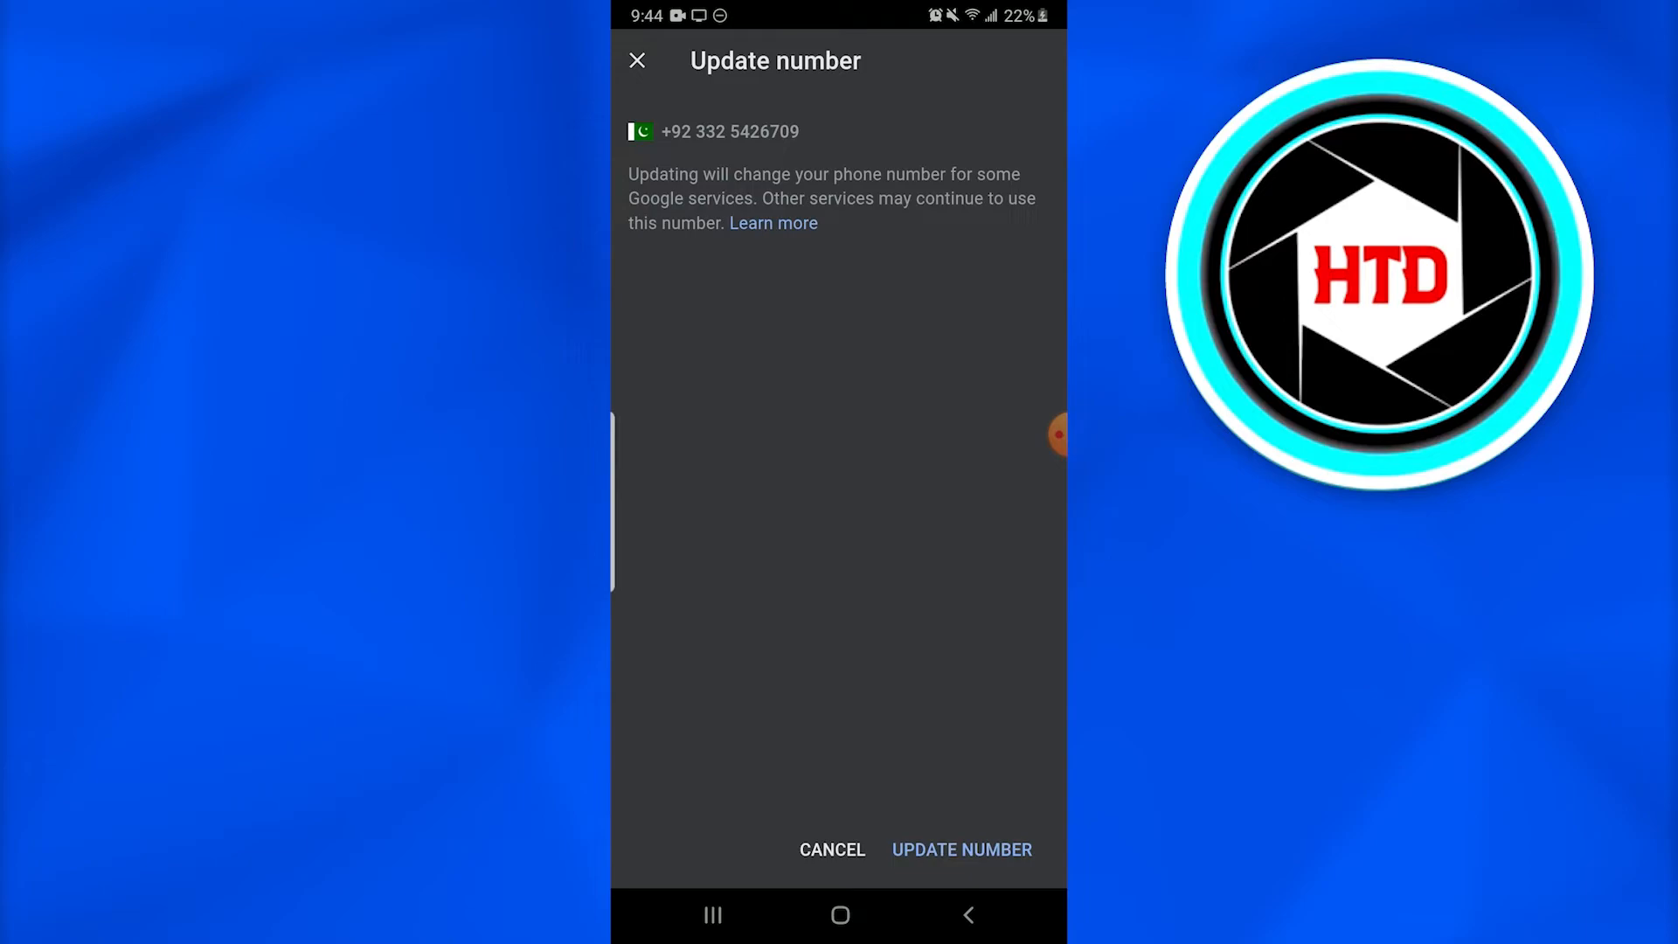
pyautogui.click(730, 131)
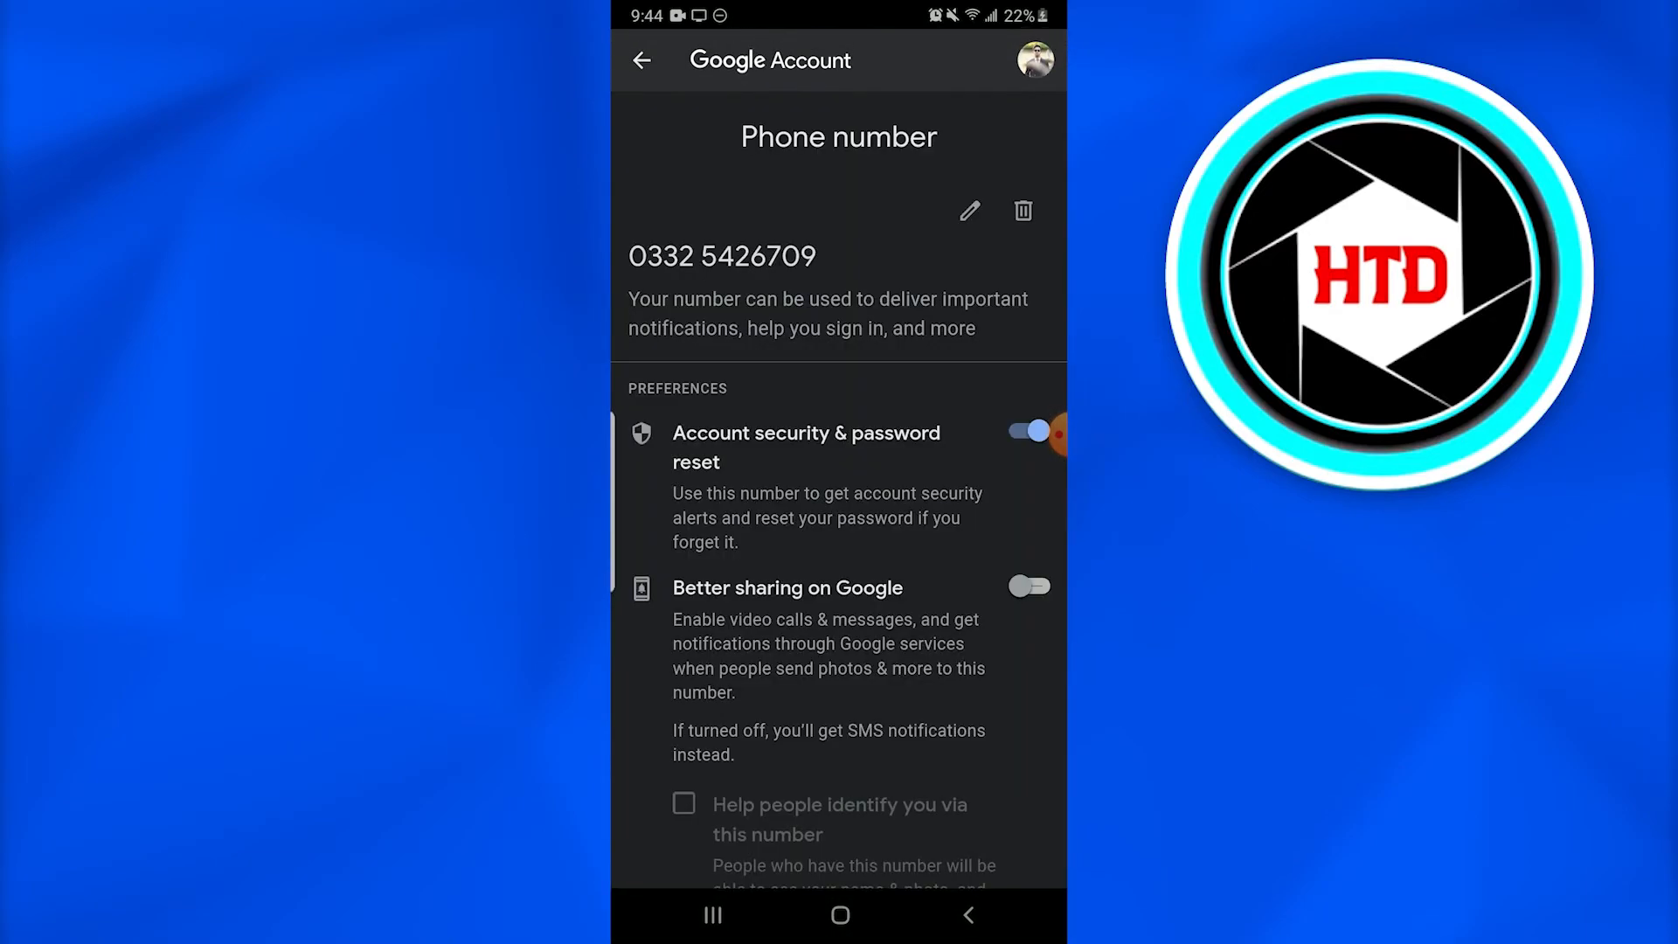
pyautogui.click(641, 61)
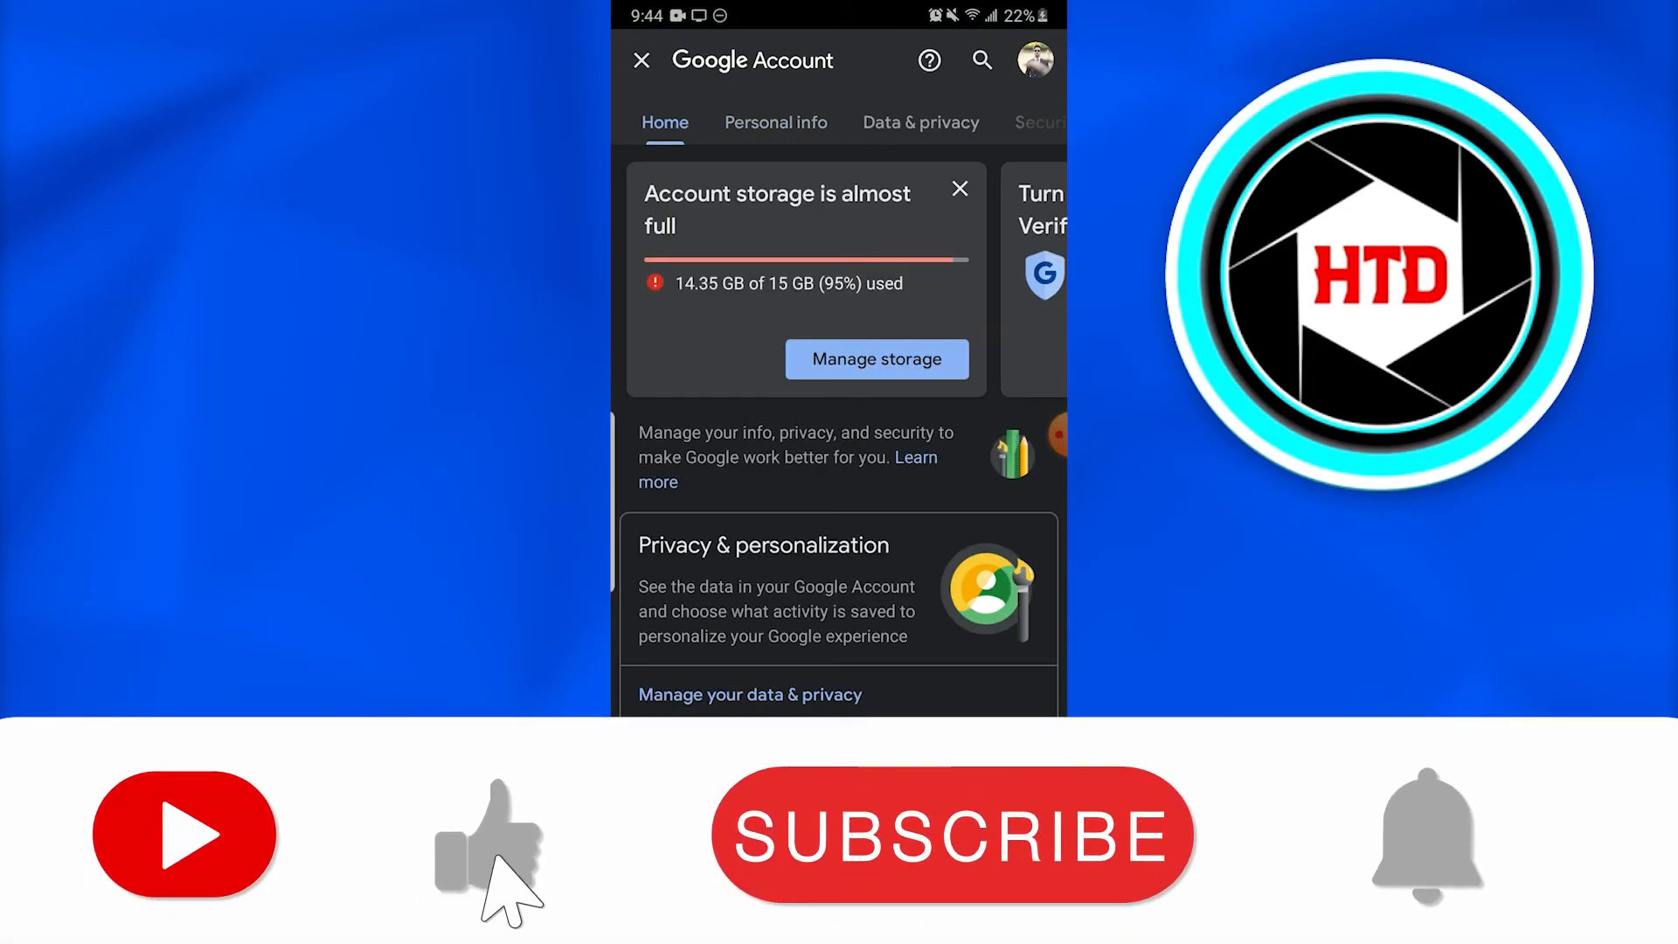
pyautogui.click(952, 837)
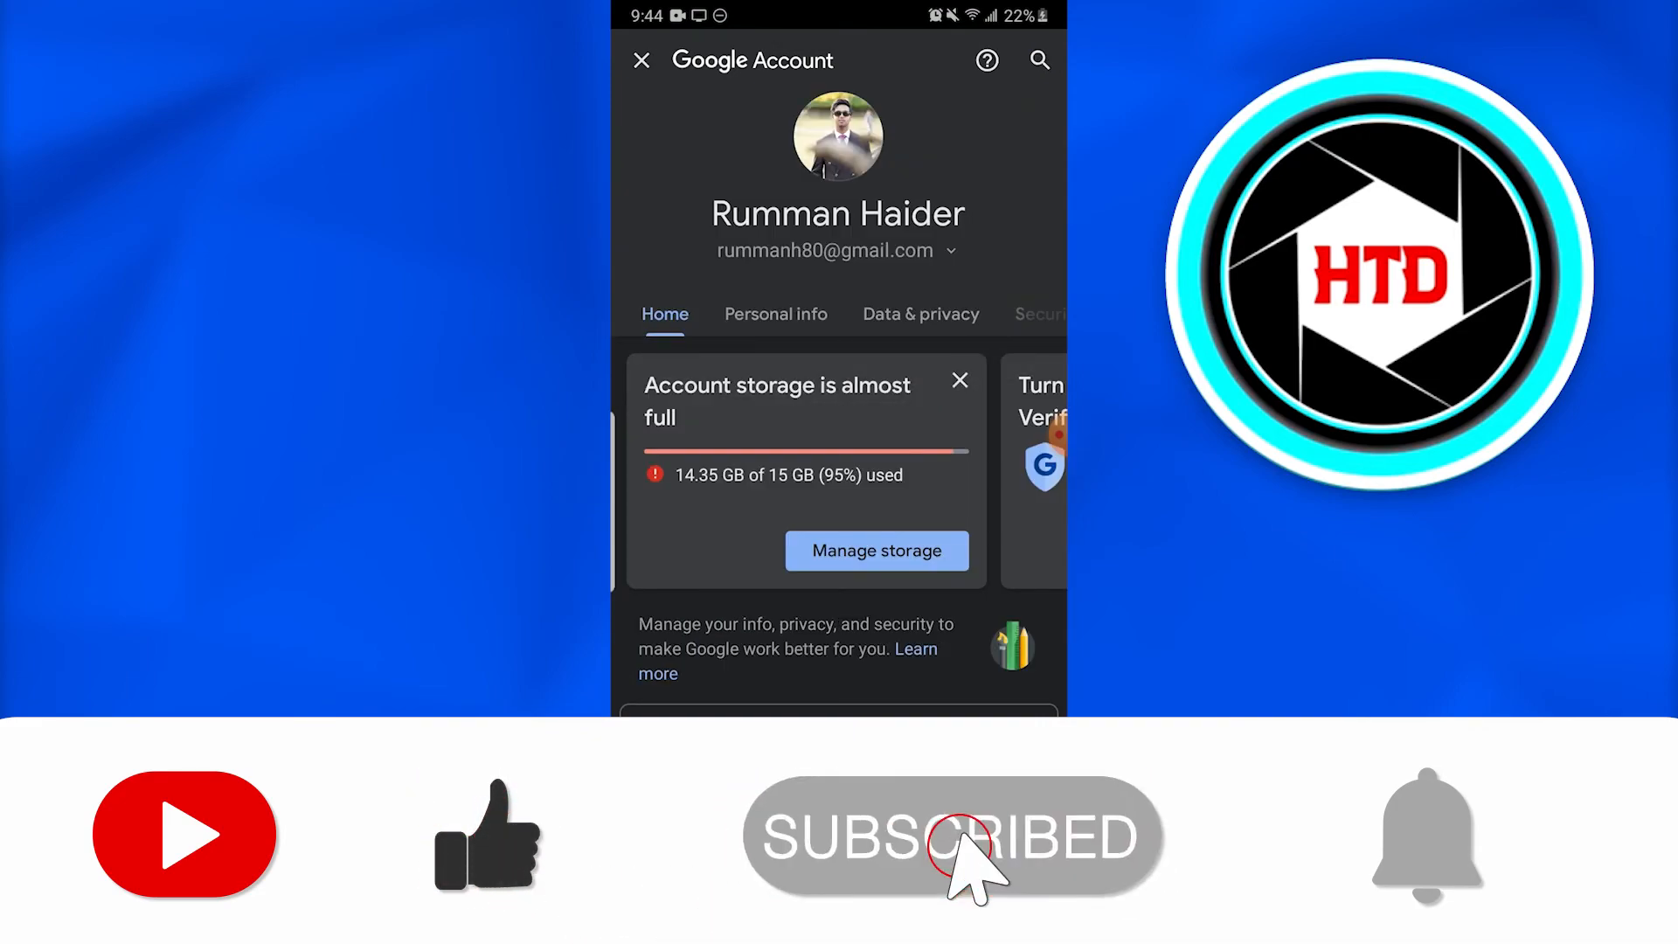